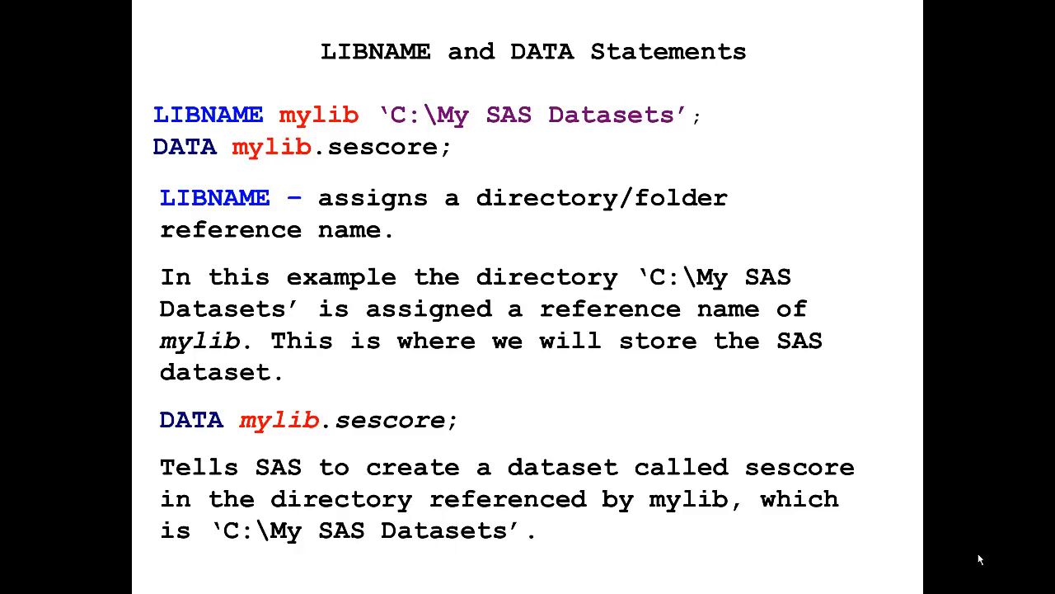
mouse_move(428, 18)
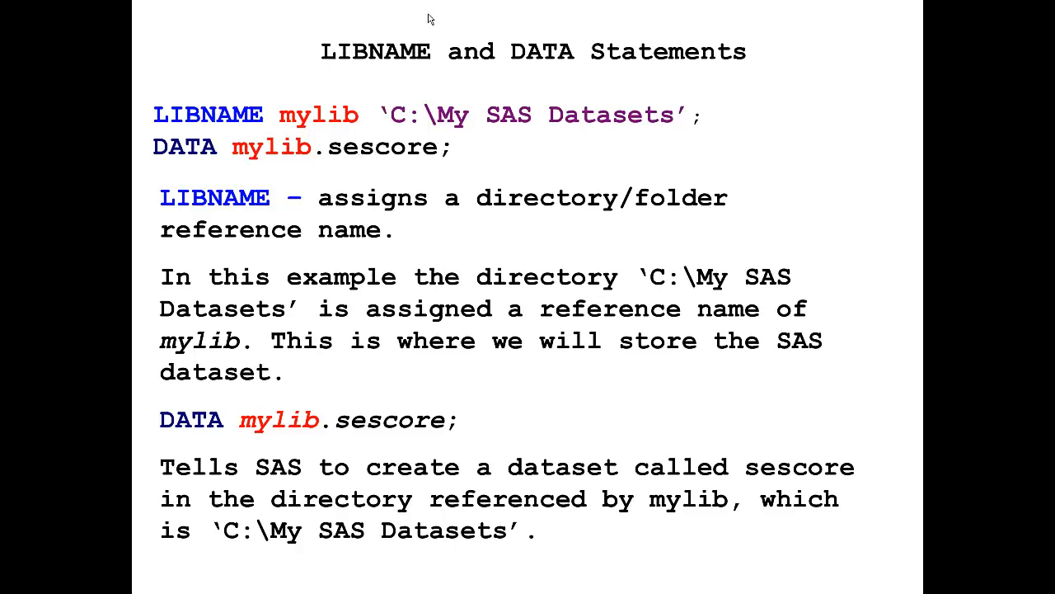